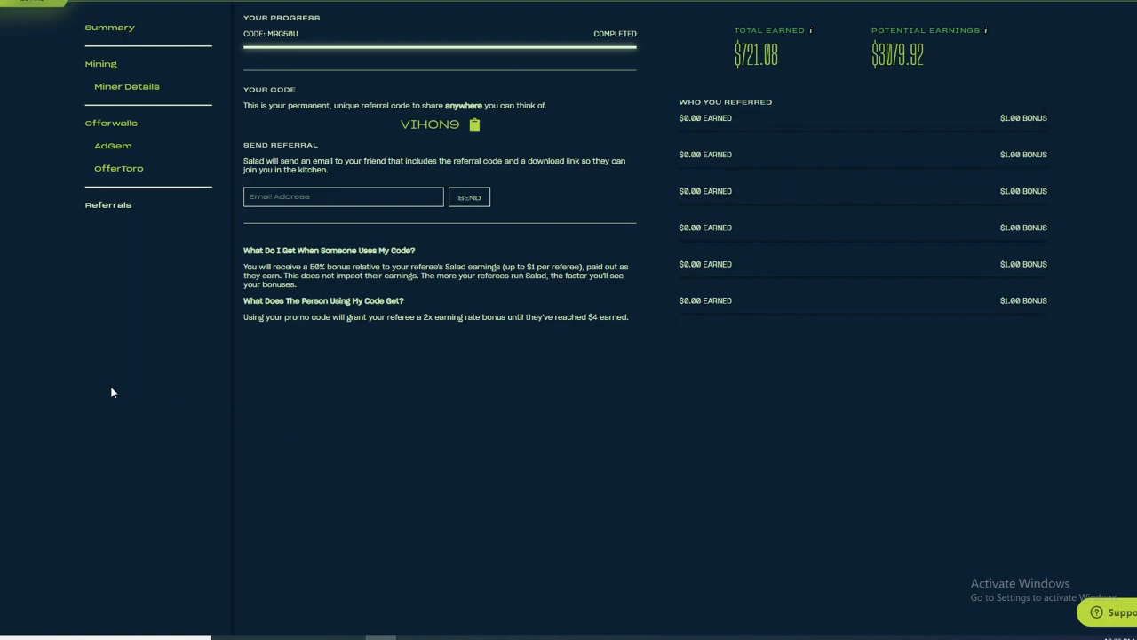
{"action": "mouse_move", "coordinate": [249, 334]}
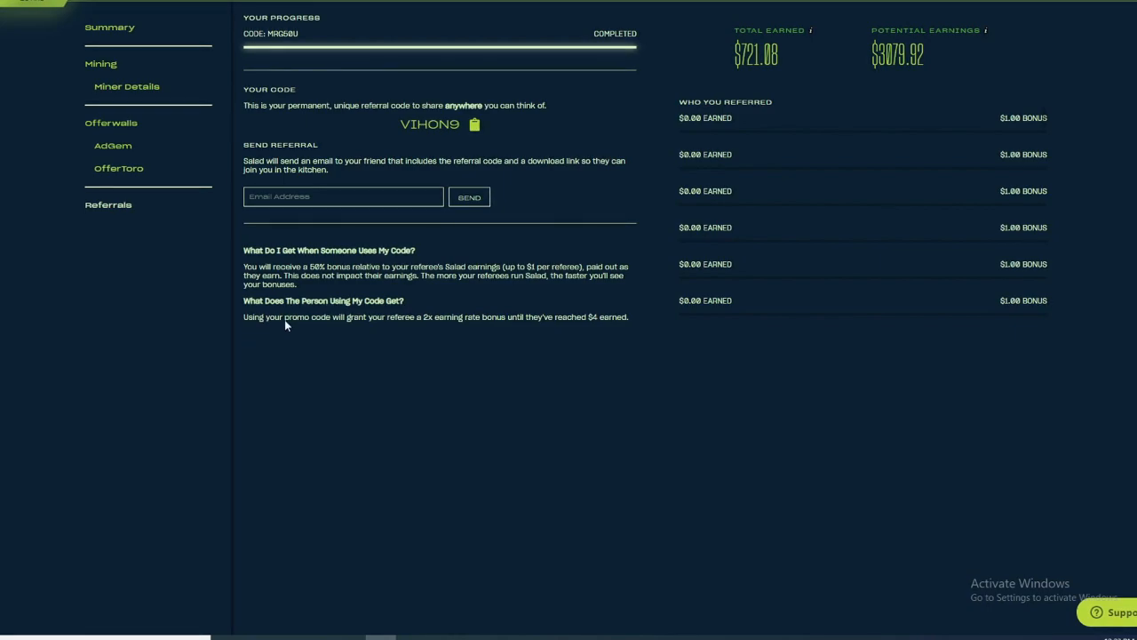
Leave the earnings summary for the reward store with the featured Razer gift card.
{"action": "left_click", "coordinate": [110, 26]}
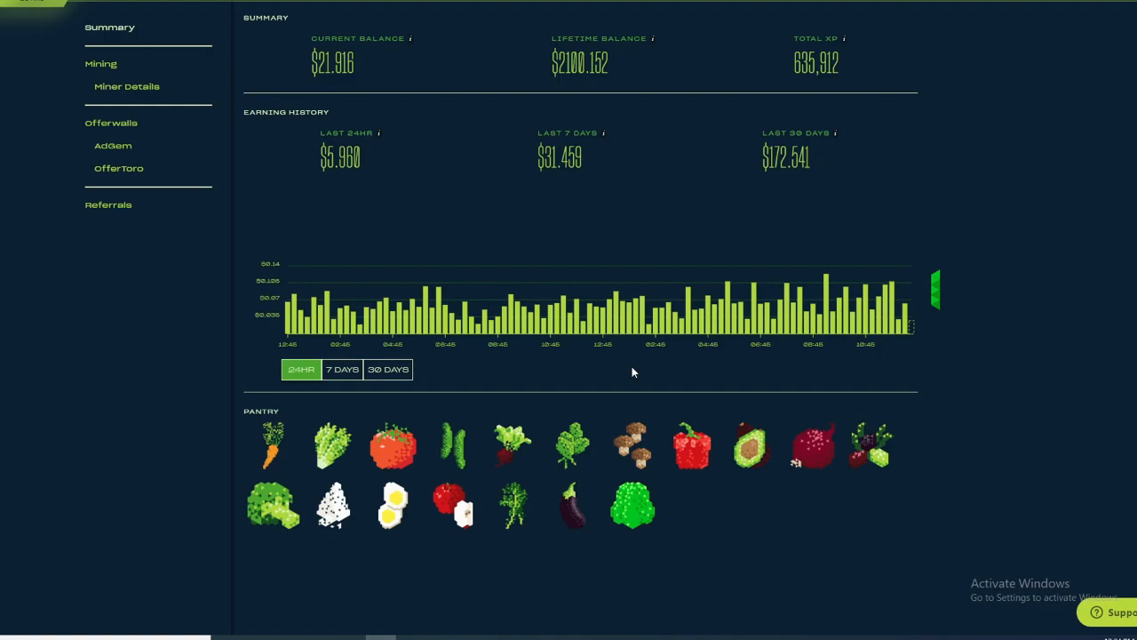
{"action": "mouse_move", "coordinate": [524, 199]}
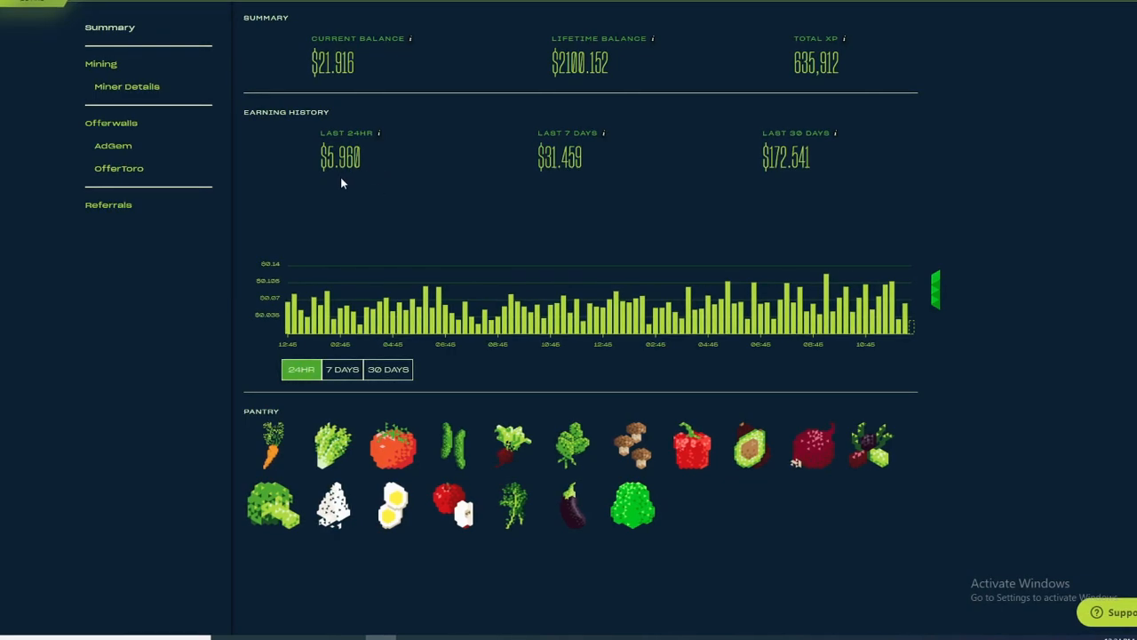
{"action": "mouse_move", "coordinate": [398, 283]}
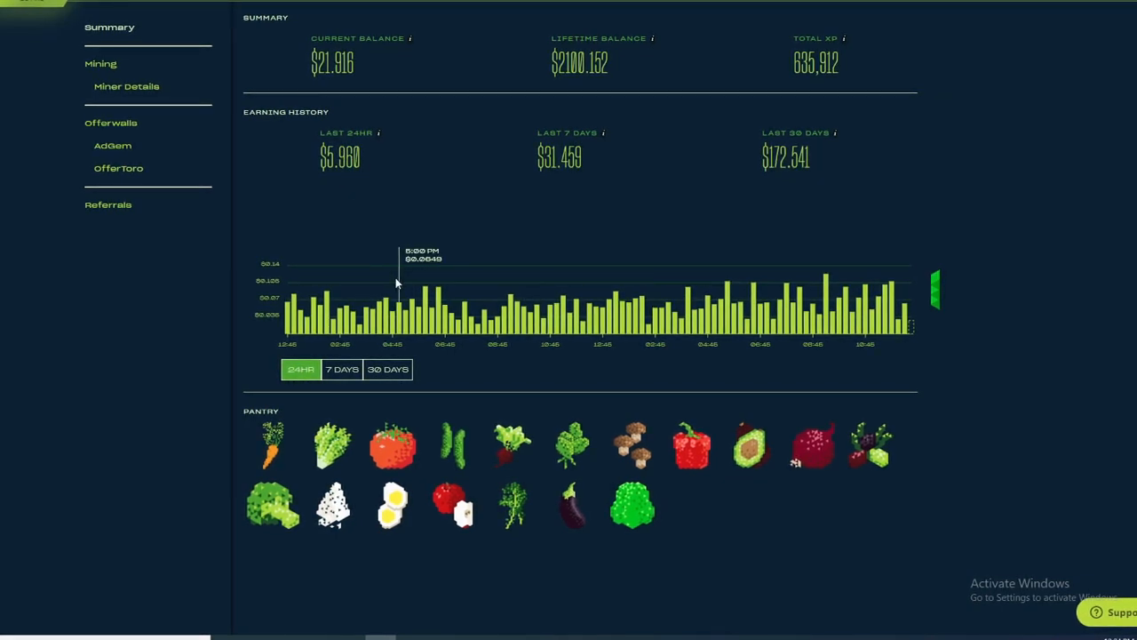
{"action": "mouse_move", "coordinate": [480, 277]}
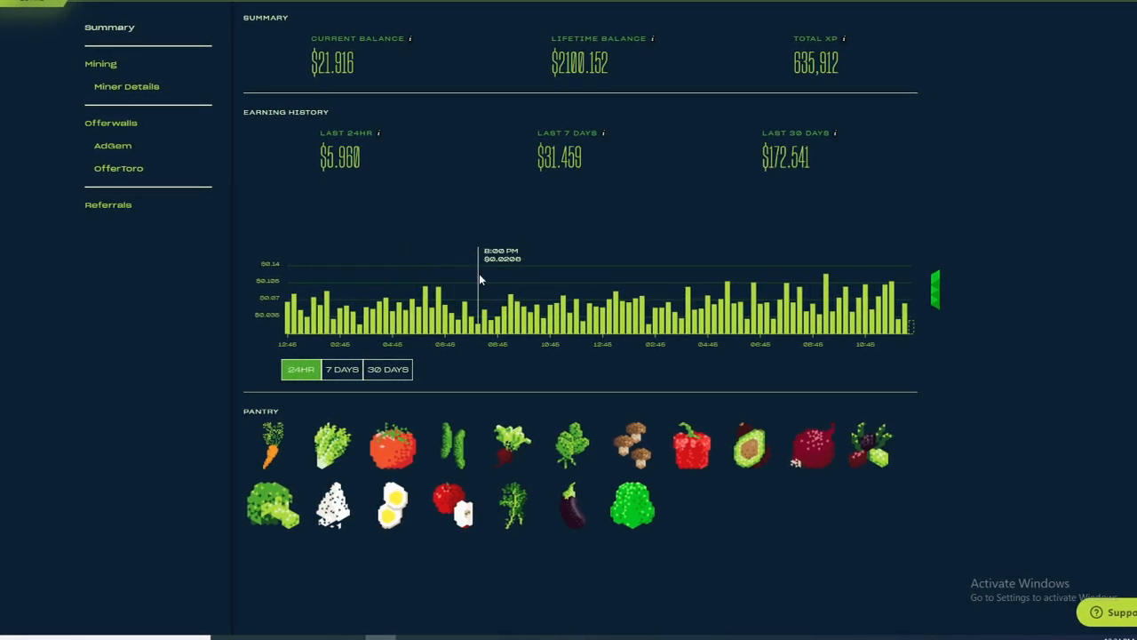
{"action": "mouse_move", "coordinate": [599, 245]}
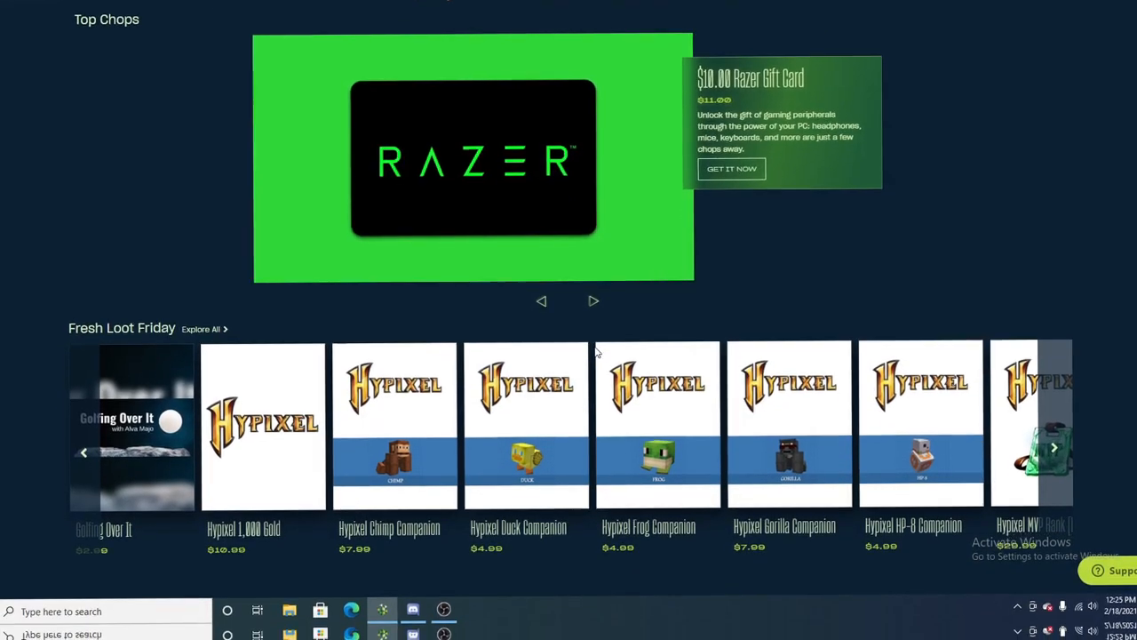
{"action": "scroll", "scroll_direction": "down", "scroll_amount": 3}
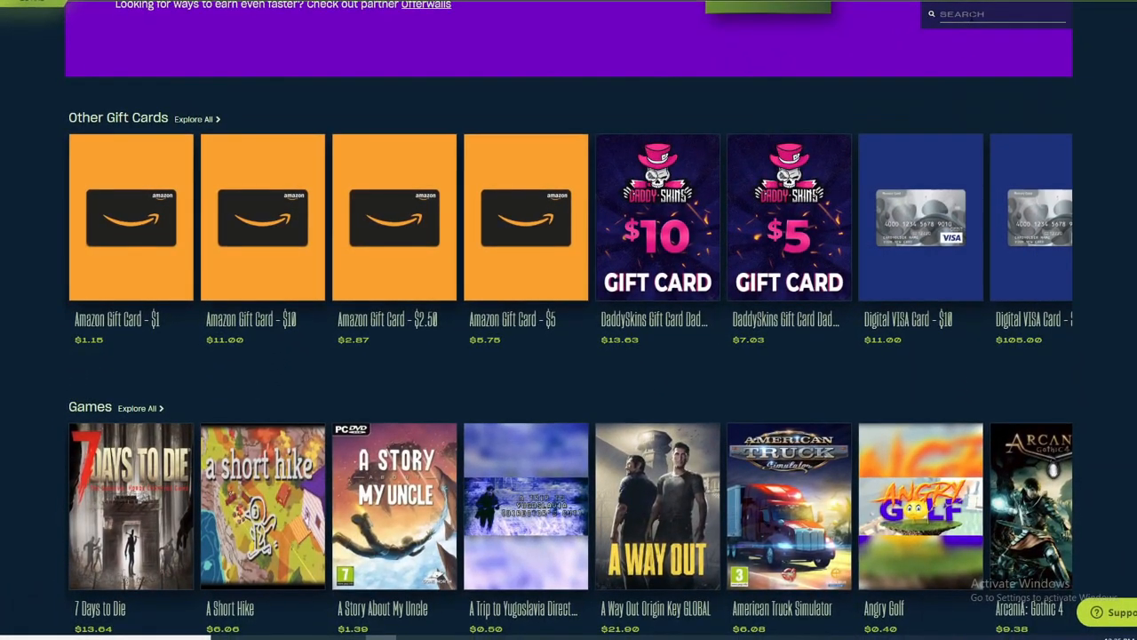
{"action": "type", "text": "minecraft"}
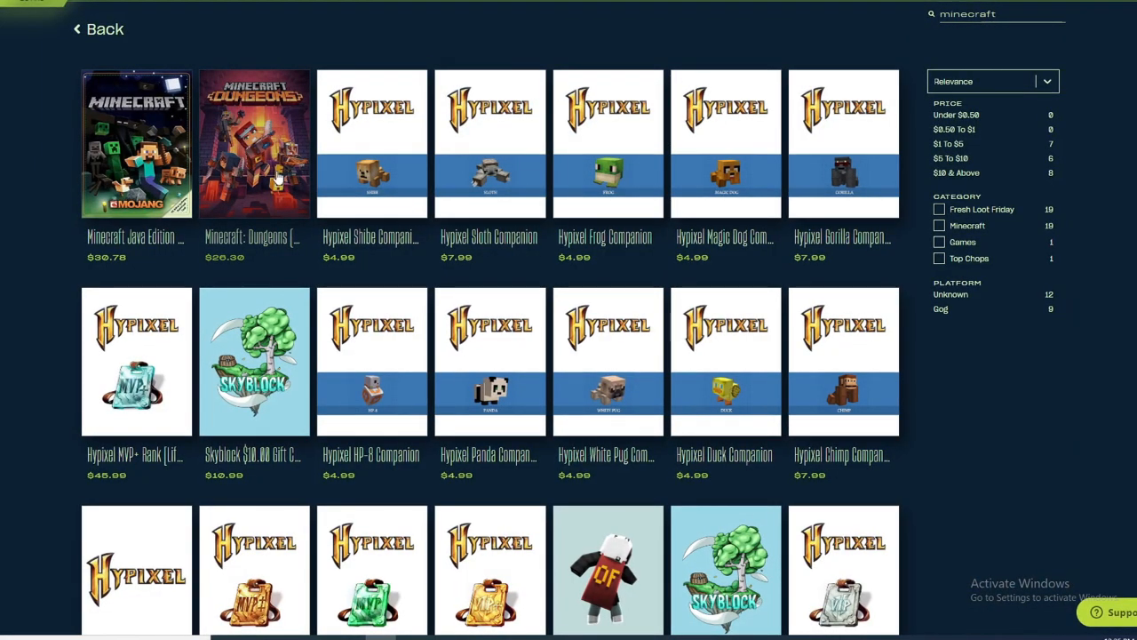
{"action": "left_click", "coordinate": [135, 144]}
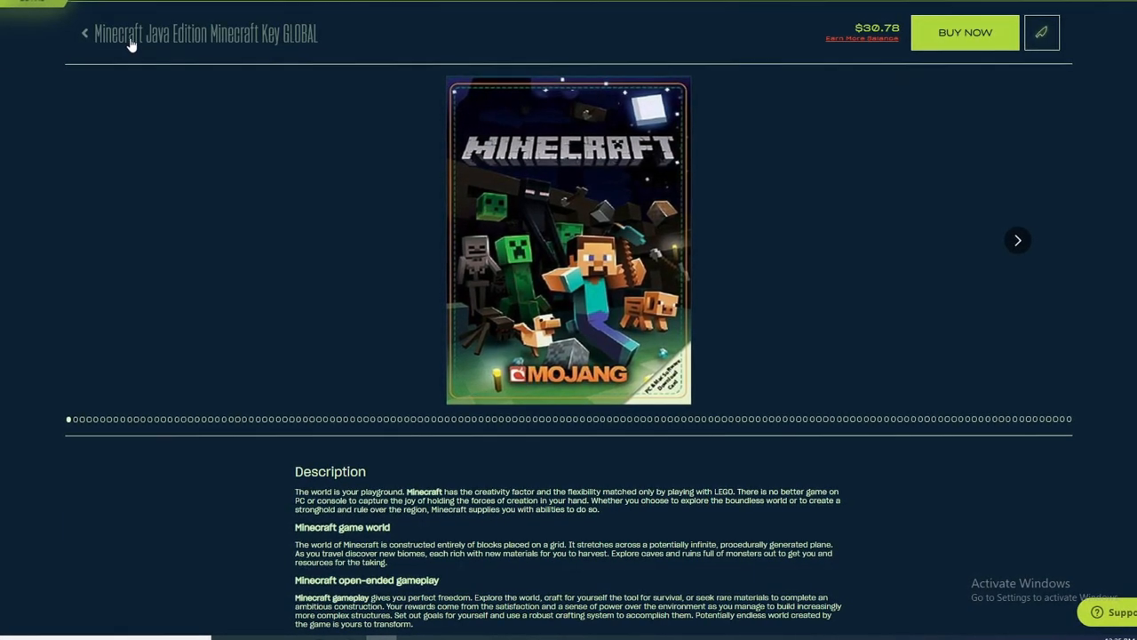
{"action": "left_click", "coordinate": [82, 32]}
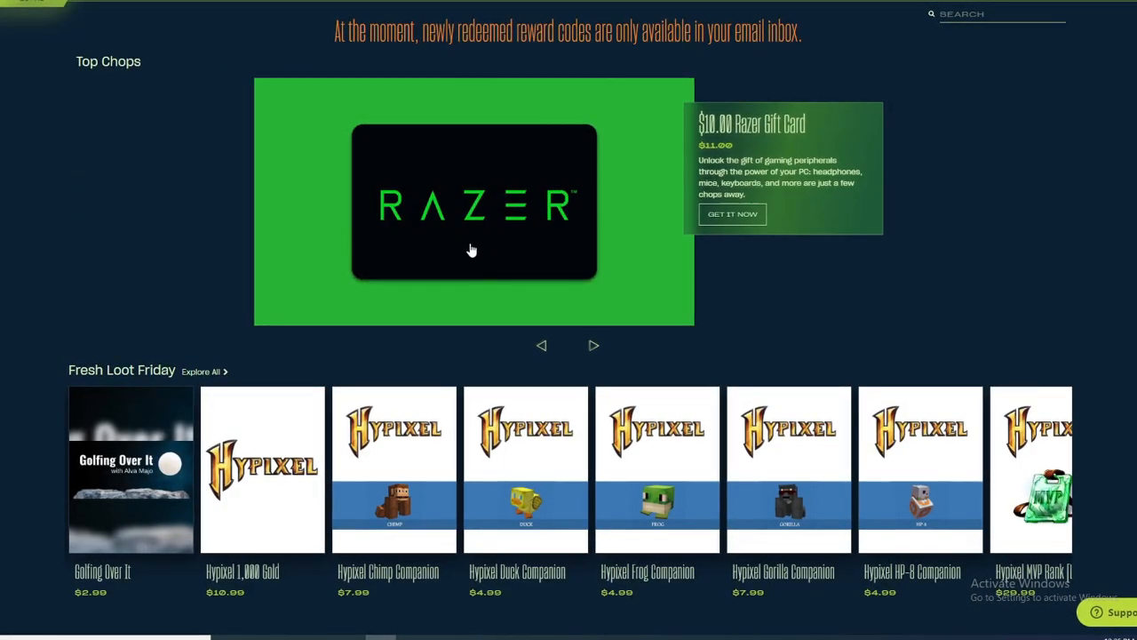
Scroll the store past Gaming Gift Cards, Indie and FPS rows to Other Gift Cards and Games.
{"action": "scroll", "scroll_direction": "down", "scroll_amount": 3}
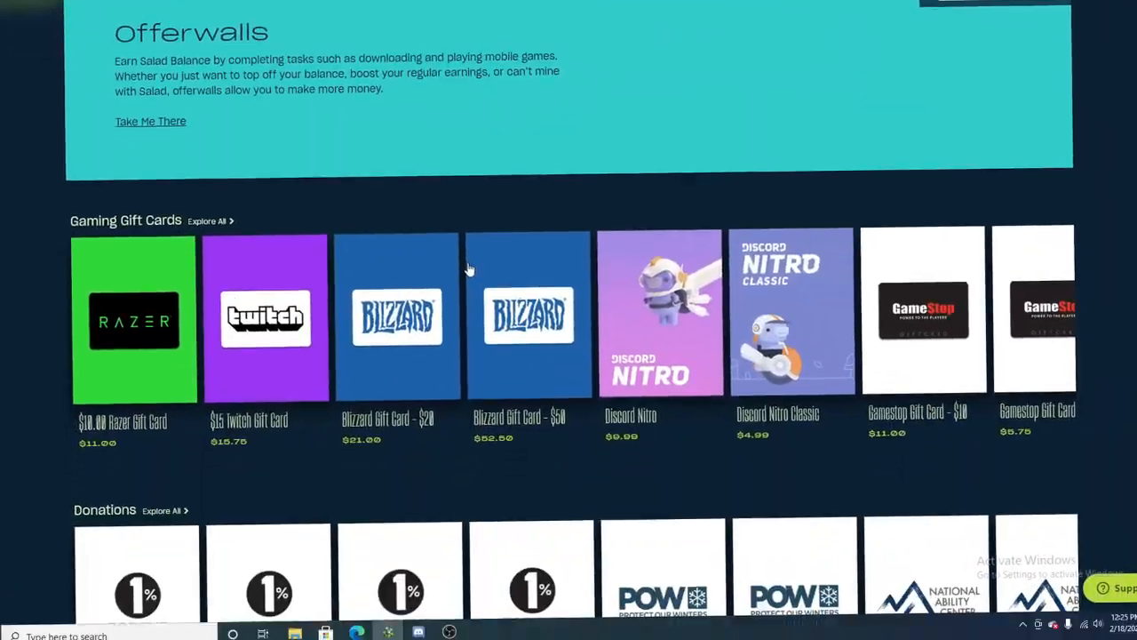
{"action": "scroll", "scroll_direction": "down", "scroll_amount": 3}
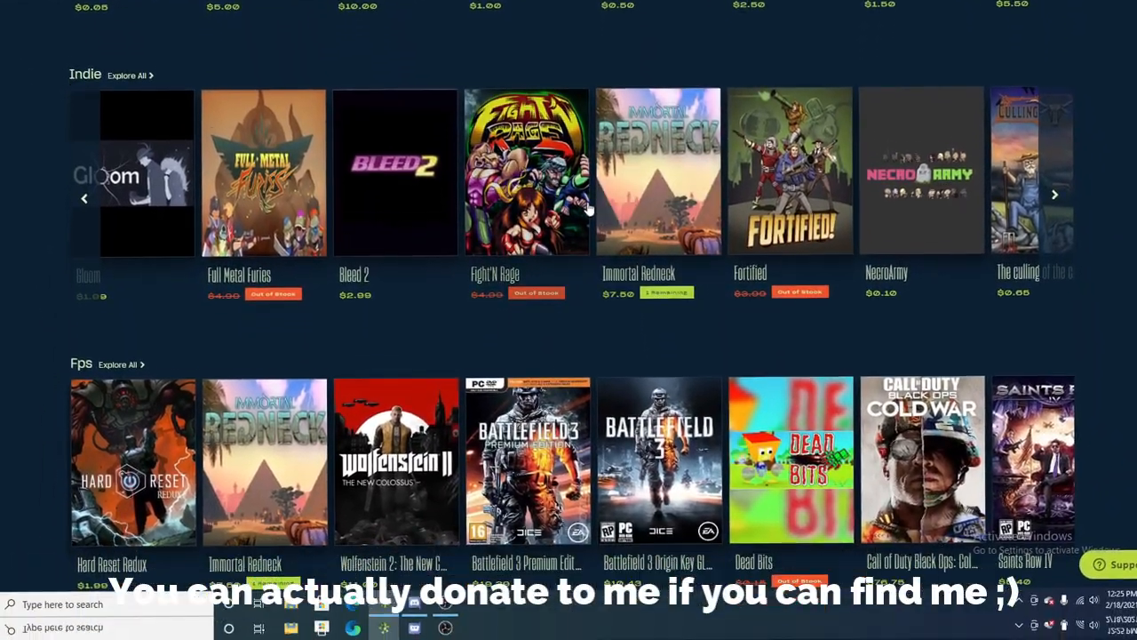
{"action": "scroll", "scroll_direction": "down", "scroll_amount": 3}
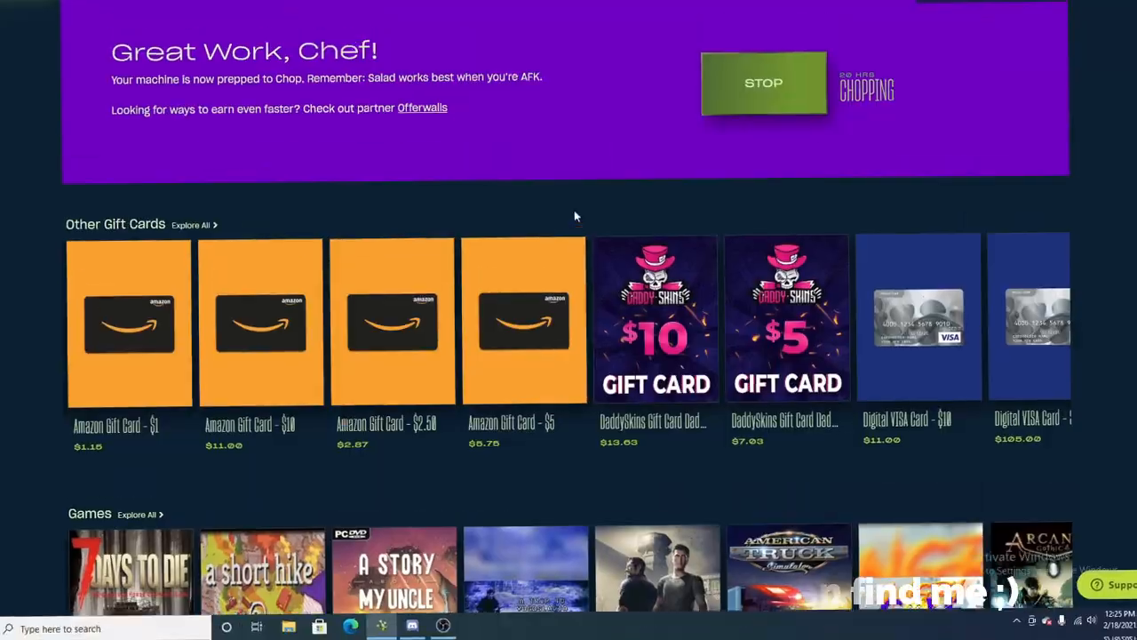
{"action": "scroll", "scroll_direction": "down", "scroll_amount": 3}
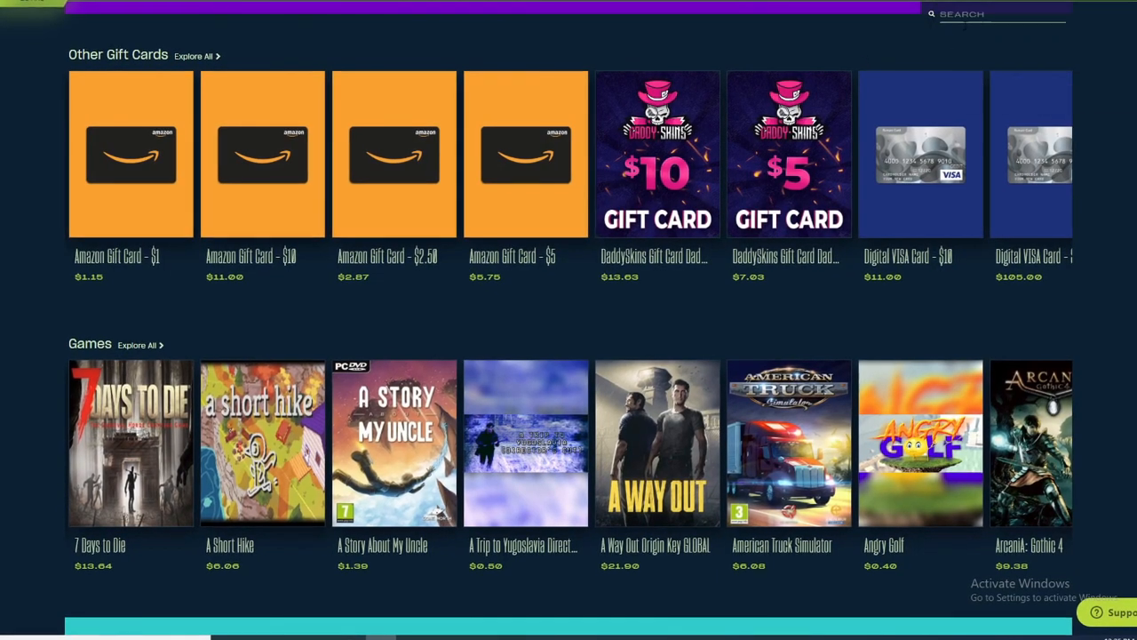
Search the store for 'steam', view the Steam Gift Card 5 USD listing, and return to the results.
{"action": "type", "text": "steam"}
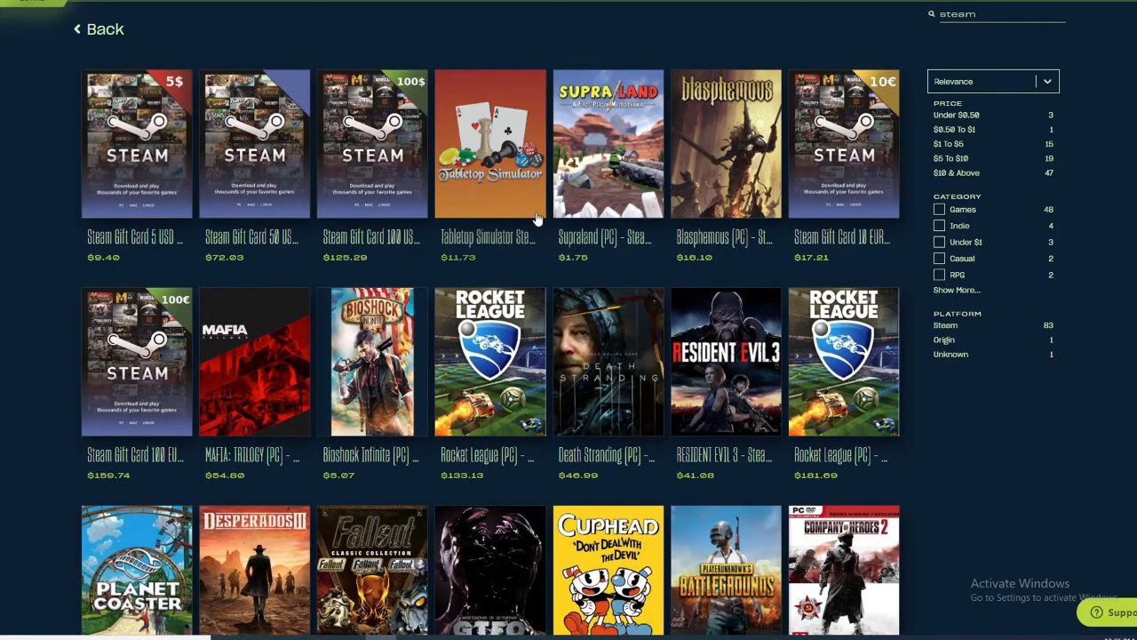
{"action": "left_click", "coordinate": [135, 144]}
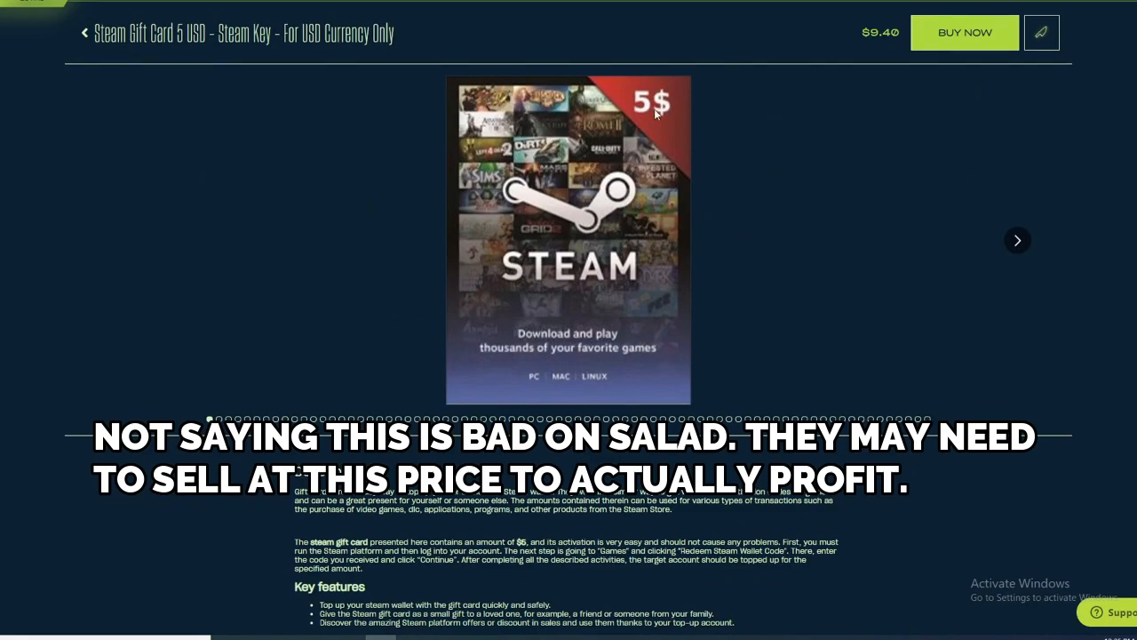
{"action": "left_click", "coordinate": [97, 29]}
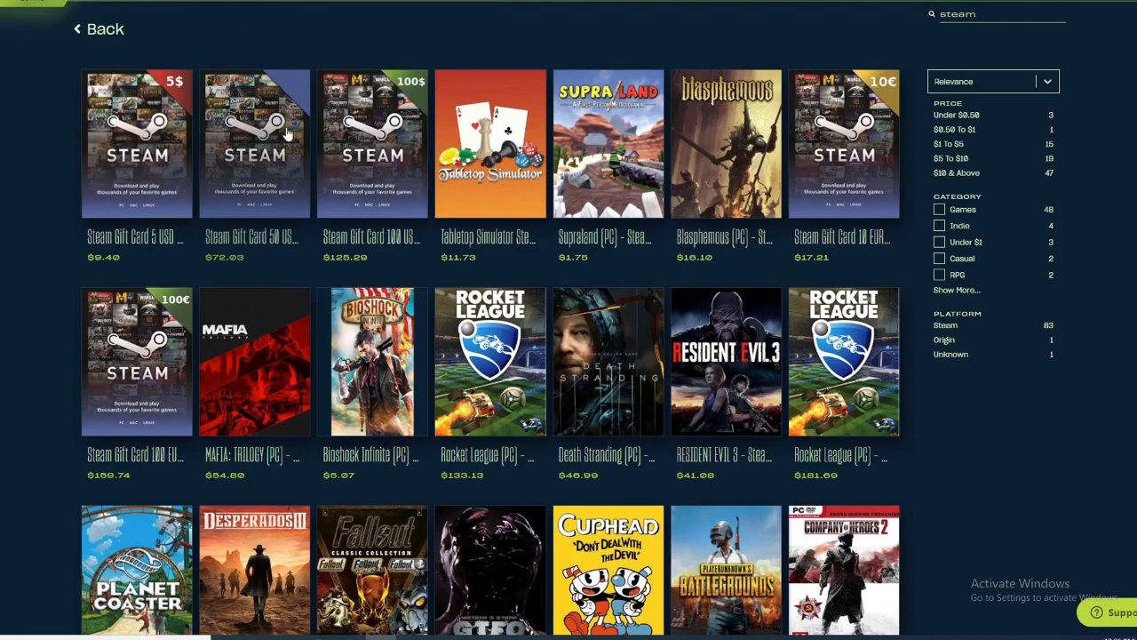
{"action": "mouse_move", "coordinate": [258, 133]}
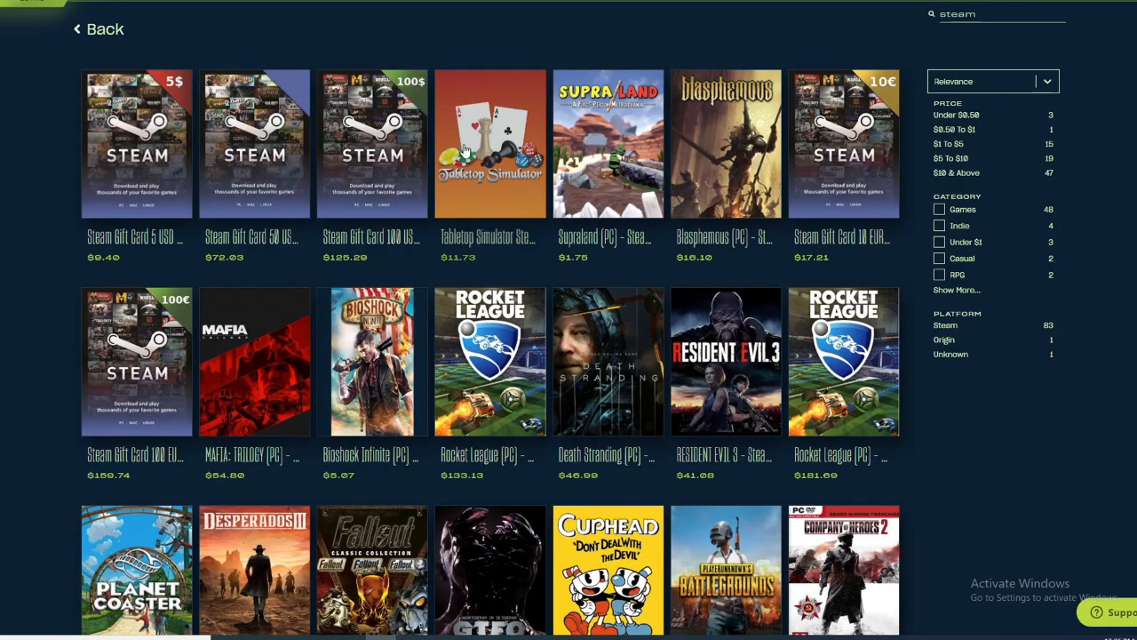
Search 'visa', view the $100 Digital VISA Card listing, and return to the store front page.
{"action": "type", "text": "visa"}
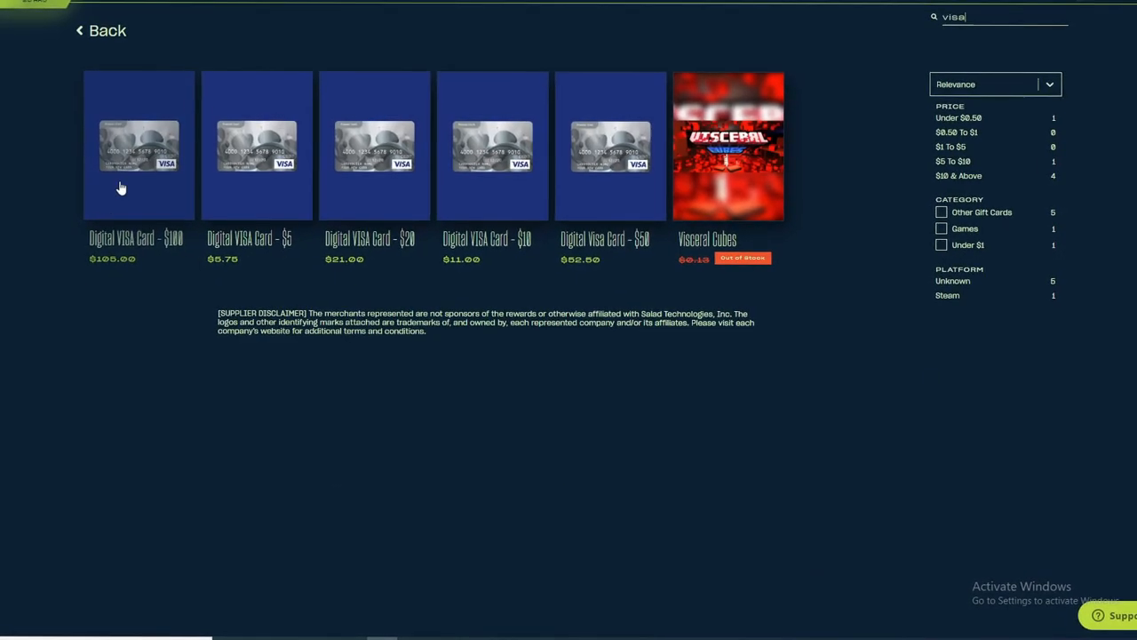
{"action": "left_click", "coordinate": [139, 146]}
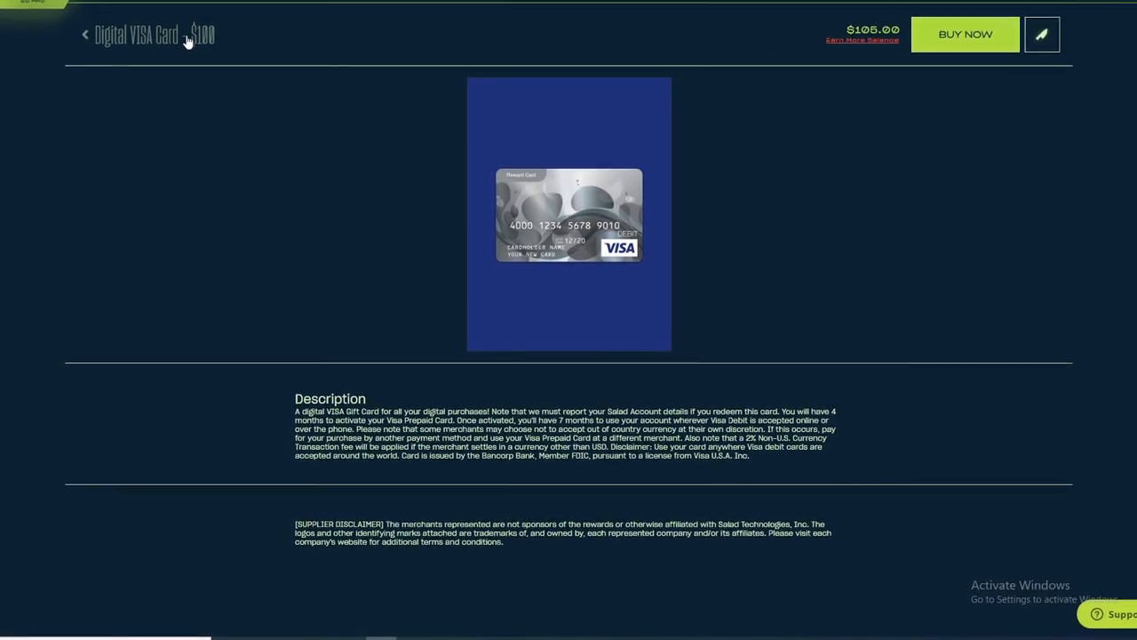
{"action": "left_click", "coordinate": [85, 34]}
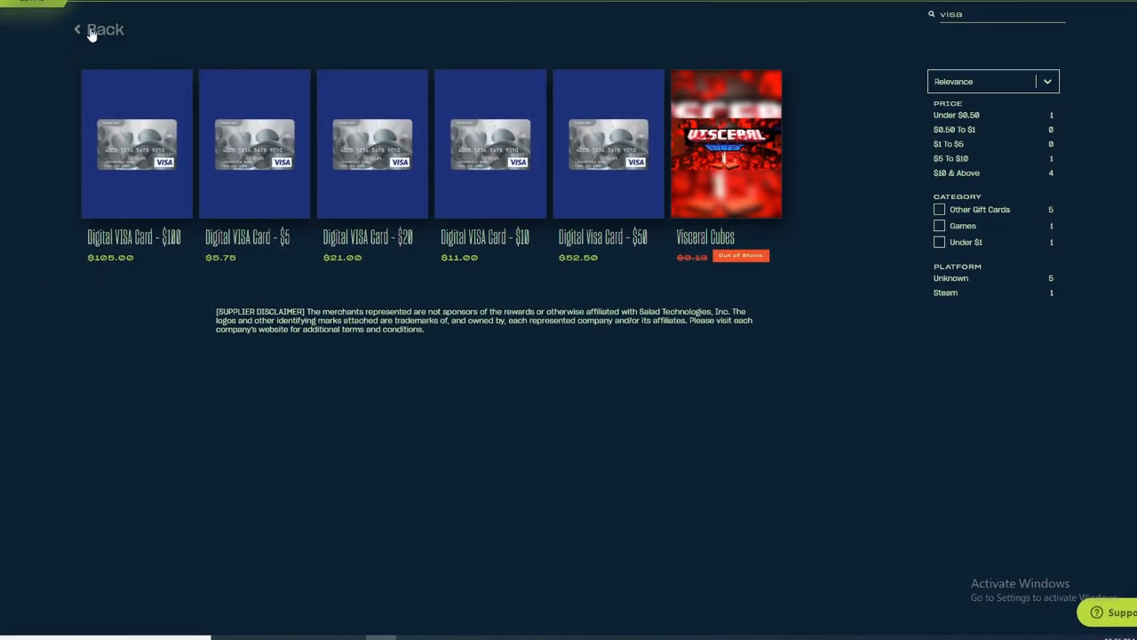
{"action": "left_click", "coordinate": [104, 29]}
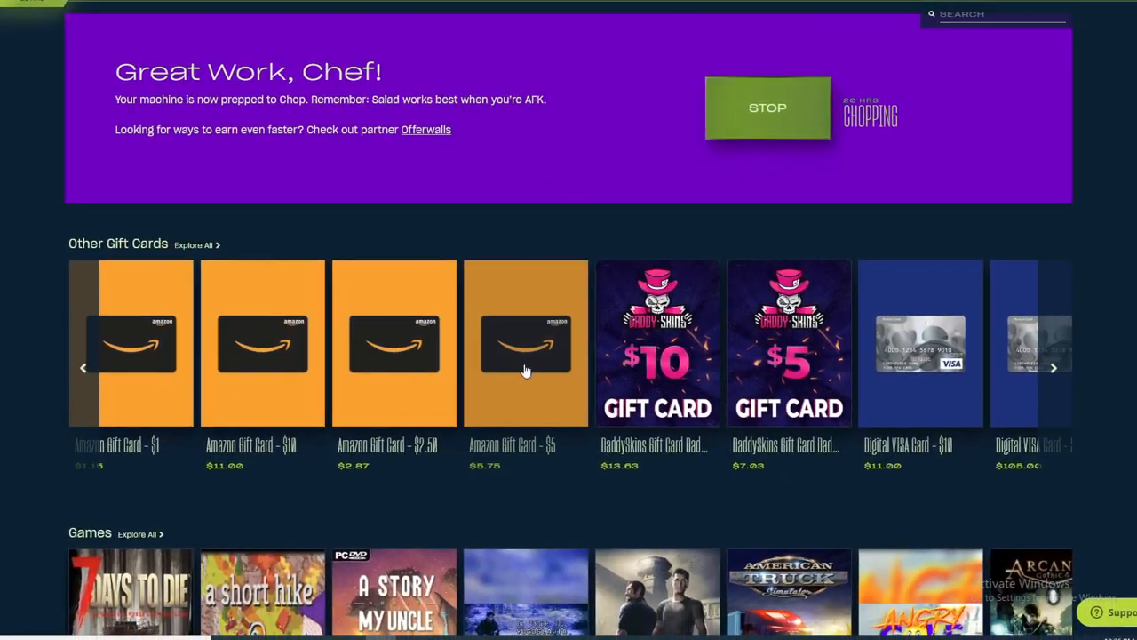
Advance the Other Gift Cards carousel to more Visa, Disney and eBay gift cards.
{"action": "scroll", "scroll_direction": "down", "scroll_amount": 3}
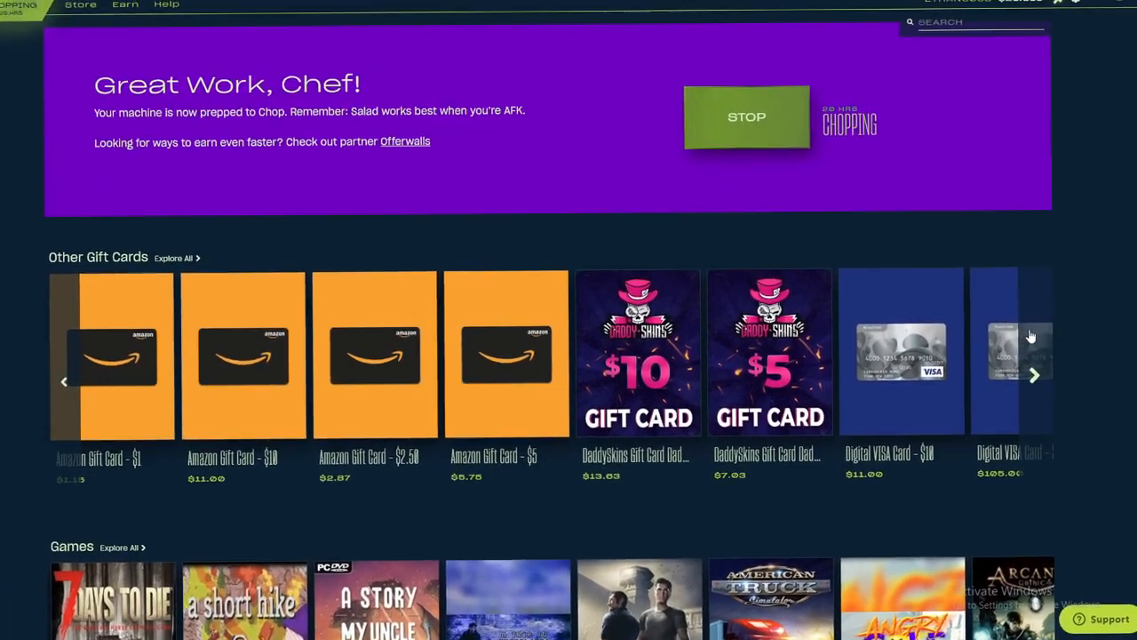
{"action": "left_click", "coordinate": [1034, 373]}
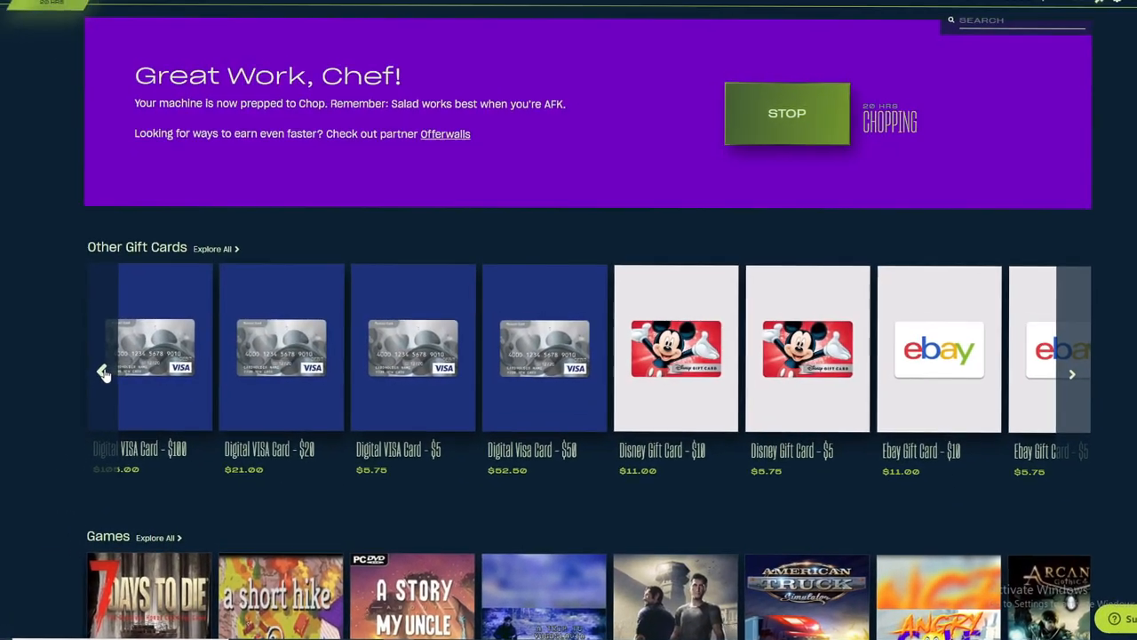